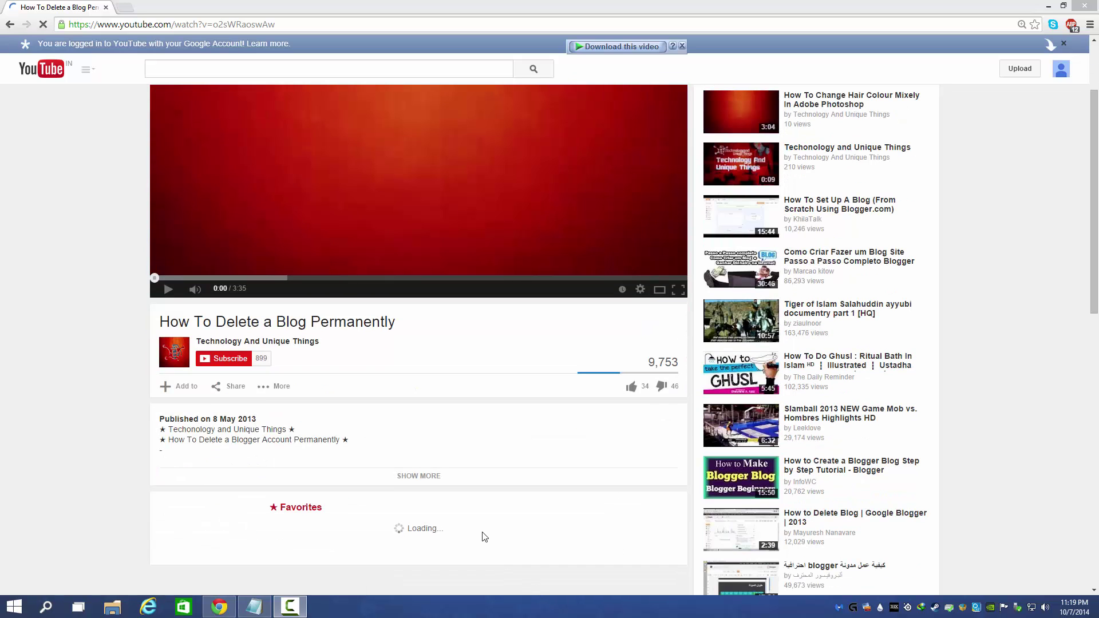
Expand the video's full description and browse down through the comments and back up.
{"action": "left_click", "coordinate": [419, 475]}
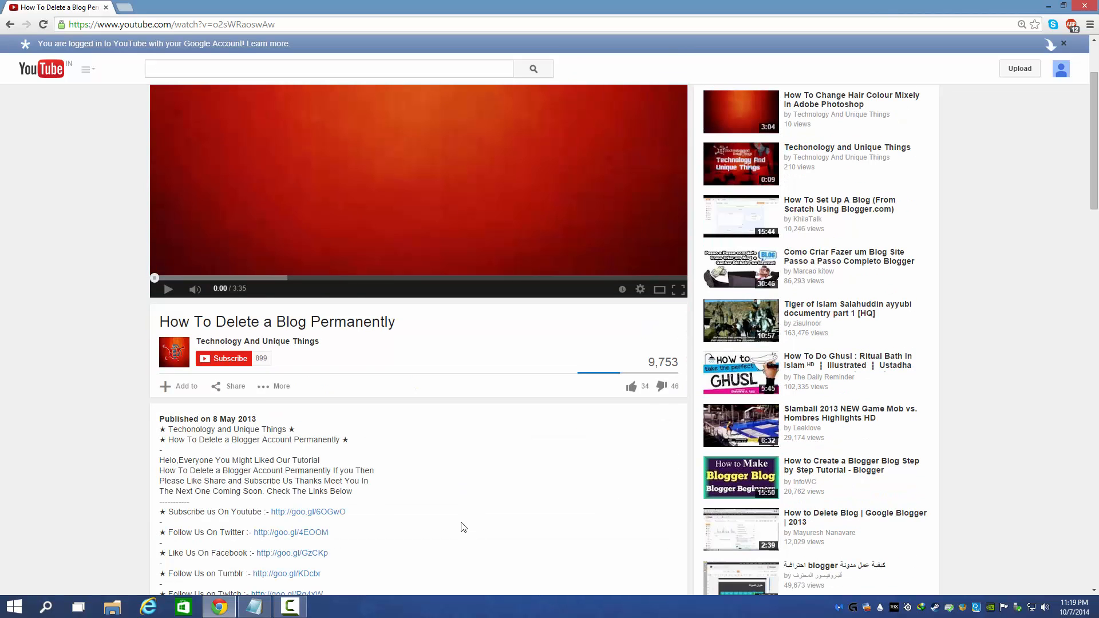
{"action": "scroll", "scroll_direction": "down", "scroll_amount": 3}
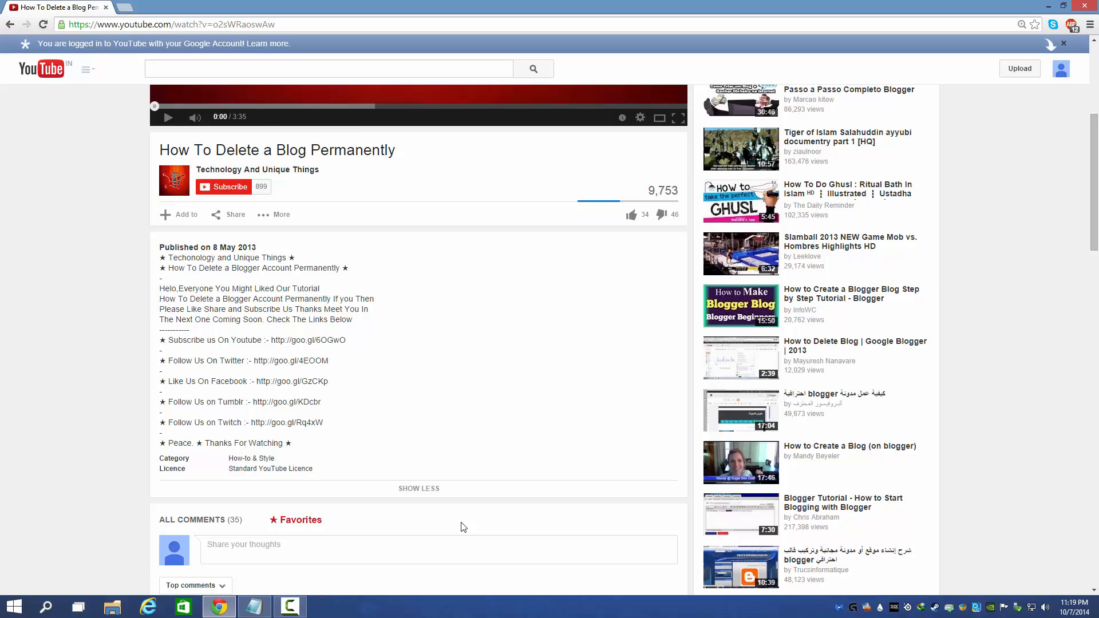
{"action": "scroll", "scroll_direction": "down", "scroll_amount": 3}
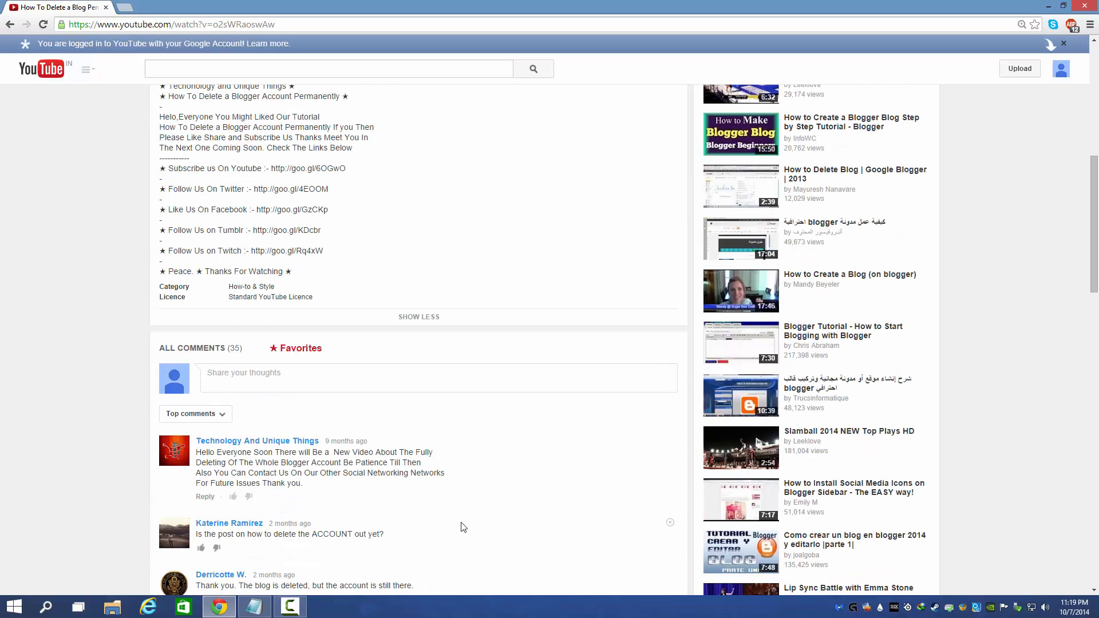
{"action": "scroll", "scroll_direction": "down", "scroll_amount": 3}
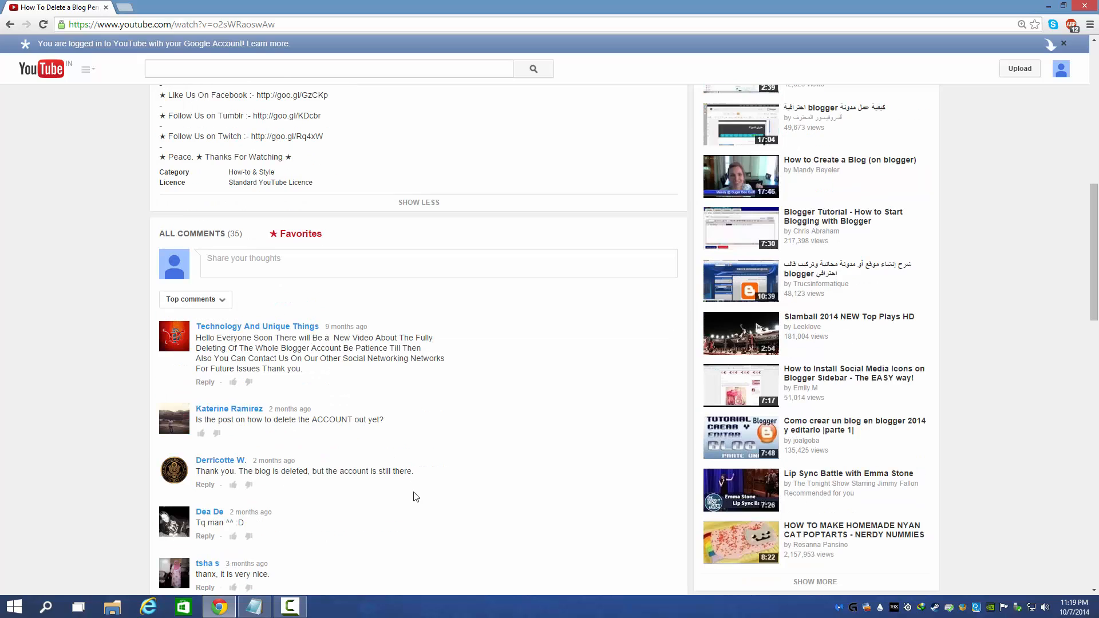
{"action": "scroll", "scroll_direction": "down", "scroll_amount": 3}
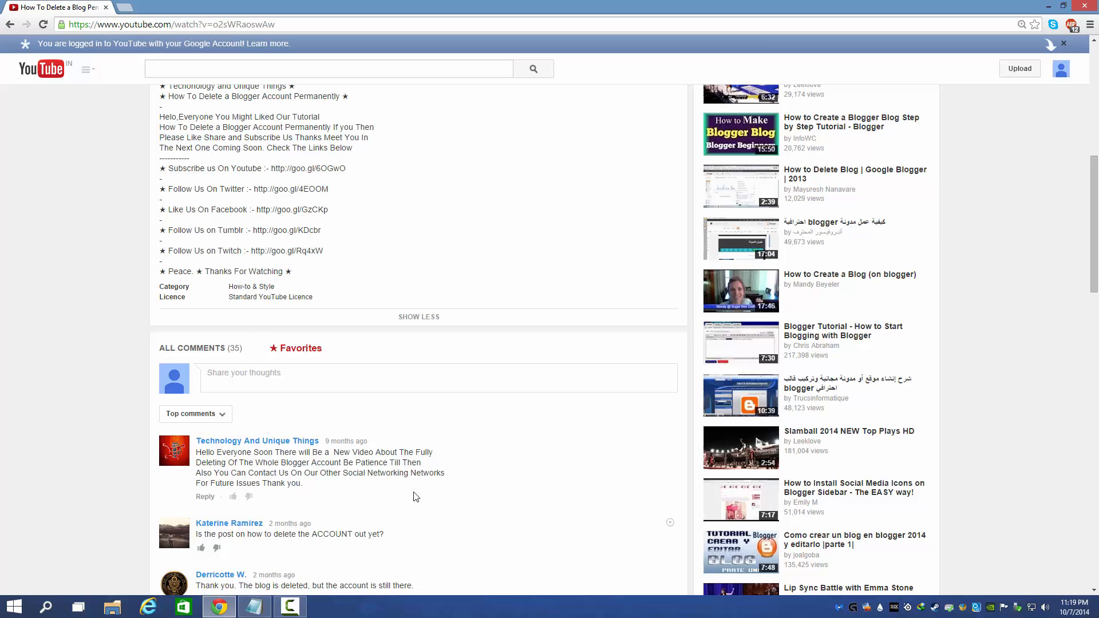
{"action": "scroll", "scroll_direction": "up", "scroll_amount": 3}
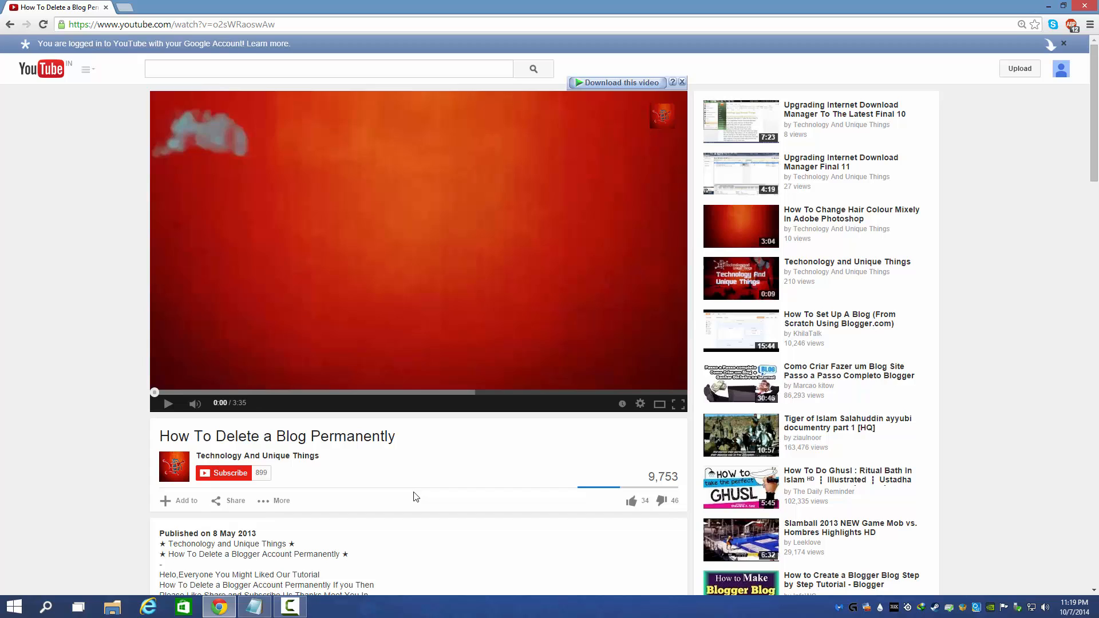
{"action": "mouse_move", "coordinate": [413, 496]}
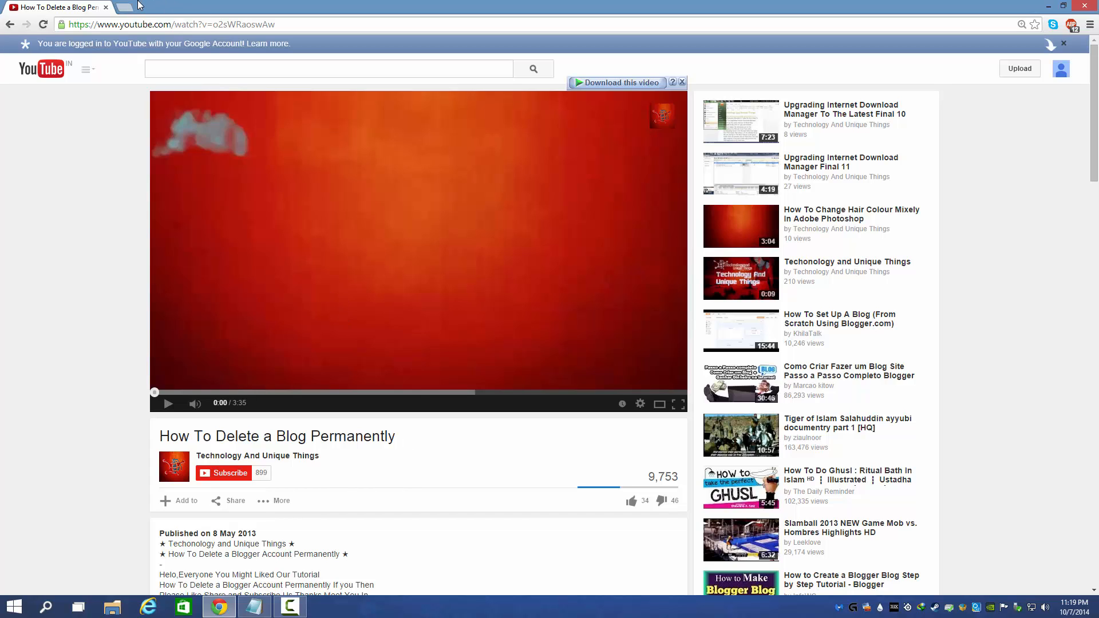
Replace the YouTube tab with a fresh tab and select the address bar to head to blogger.com.
{"action": "left_click", "coordinate": [133, 8]}
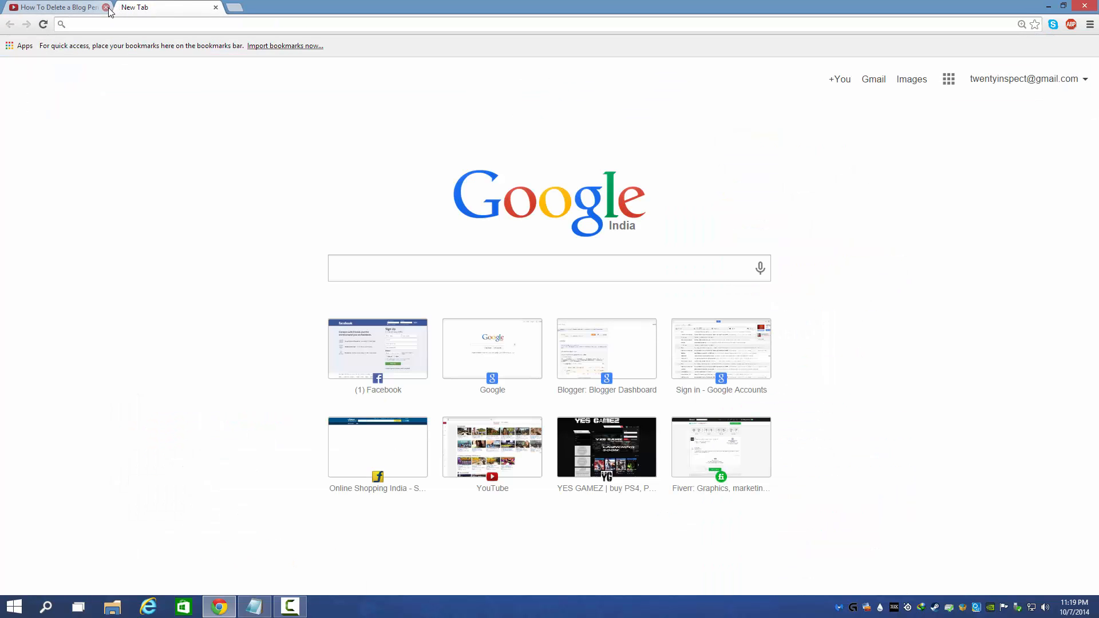
{"action": "left_click", "coordinate": [106, 7]}
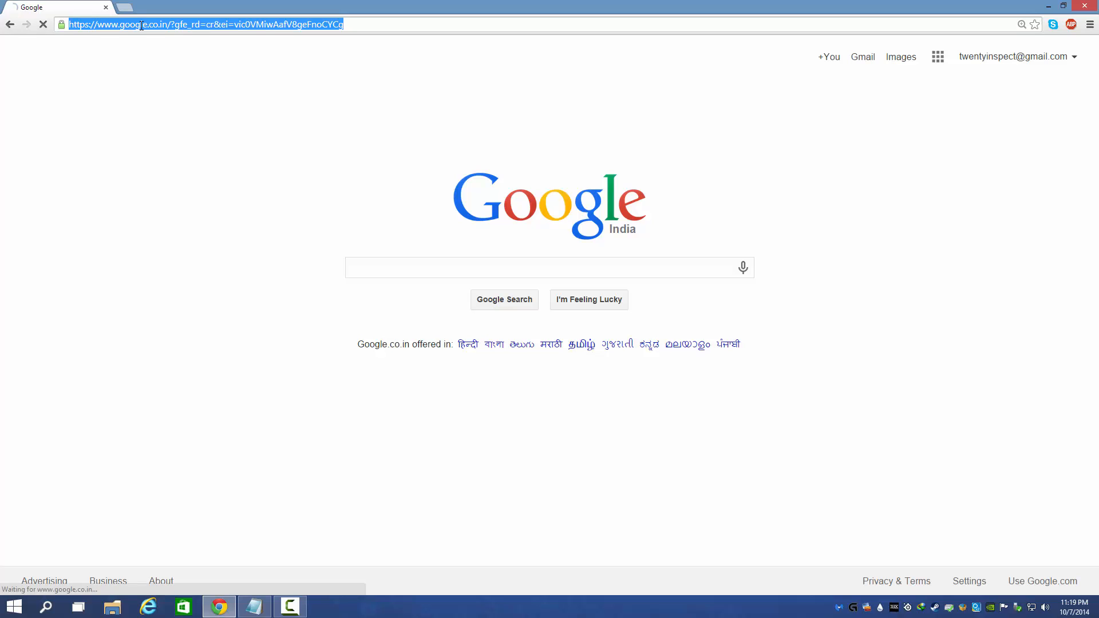
{"action": "left_click", "coordinate": [1012, 56]}
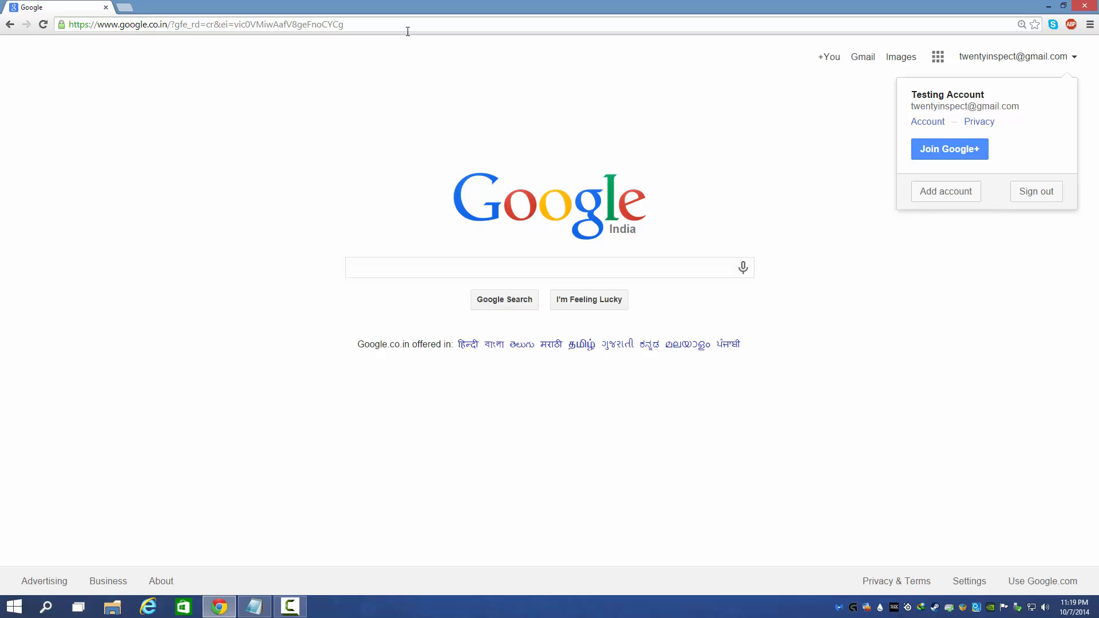
{"action": "mouse_move", "coordinate": [282, 24]}
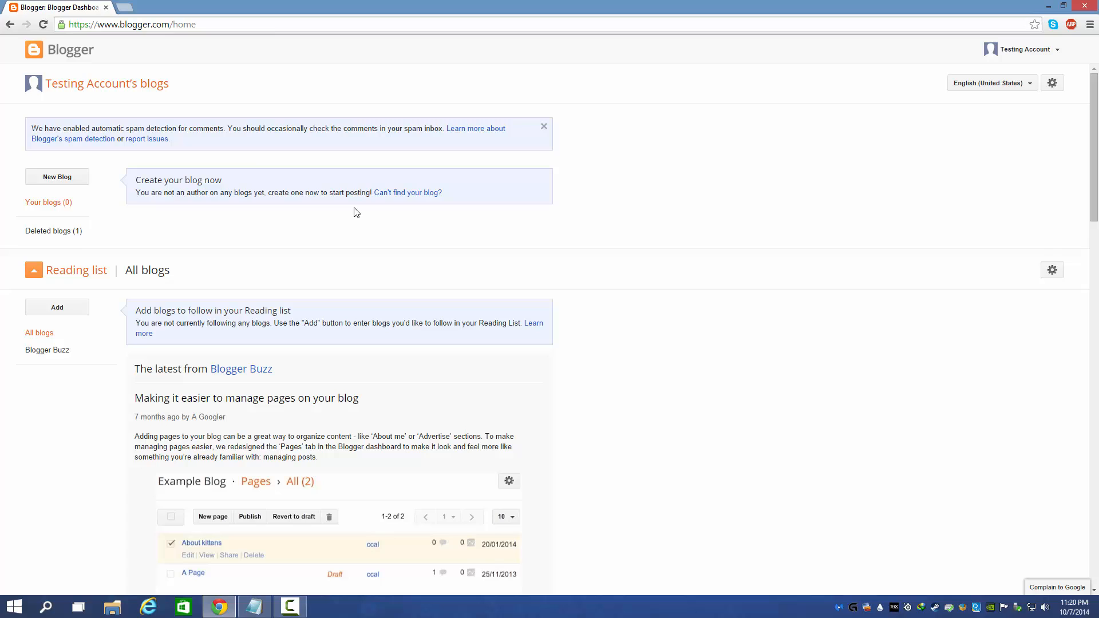
{"action": "mouse_move", "coordinate": [464, 353]}
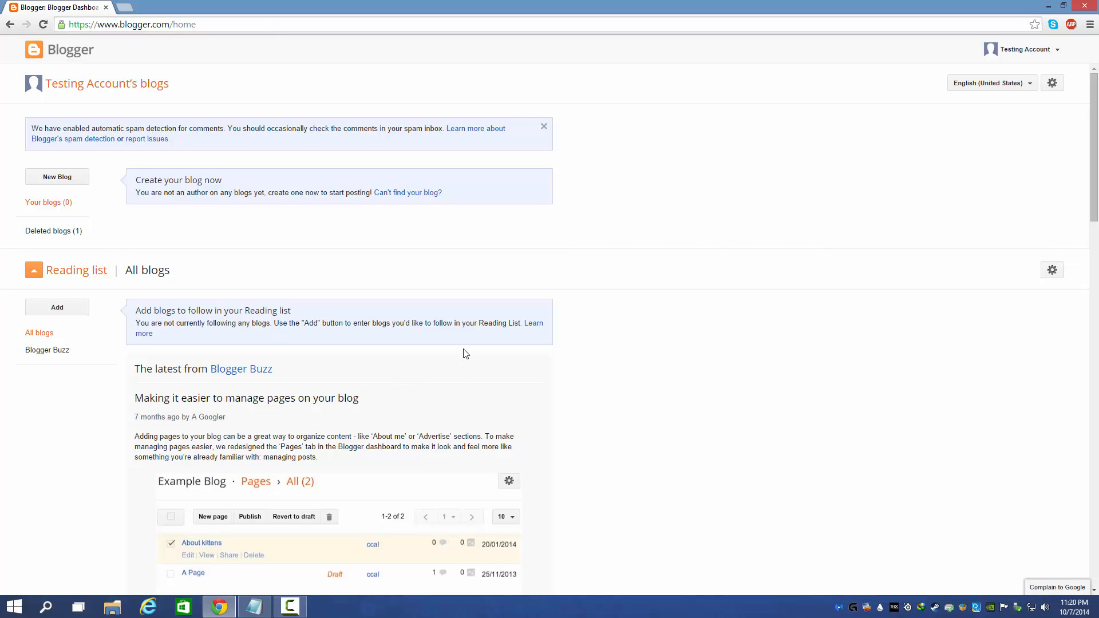
{"action": "mouse_move", "coordinate": [403, 250]}
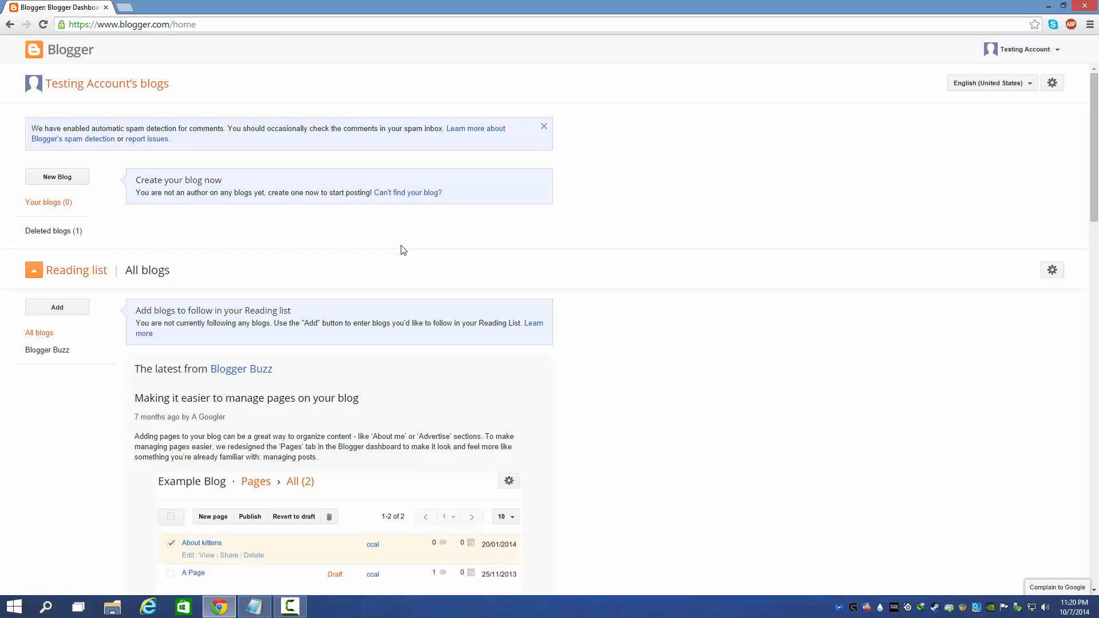
{"action": "mouse_move", "coordinate": [484, 231]}
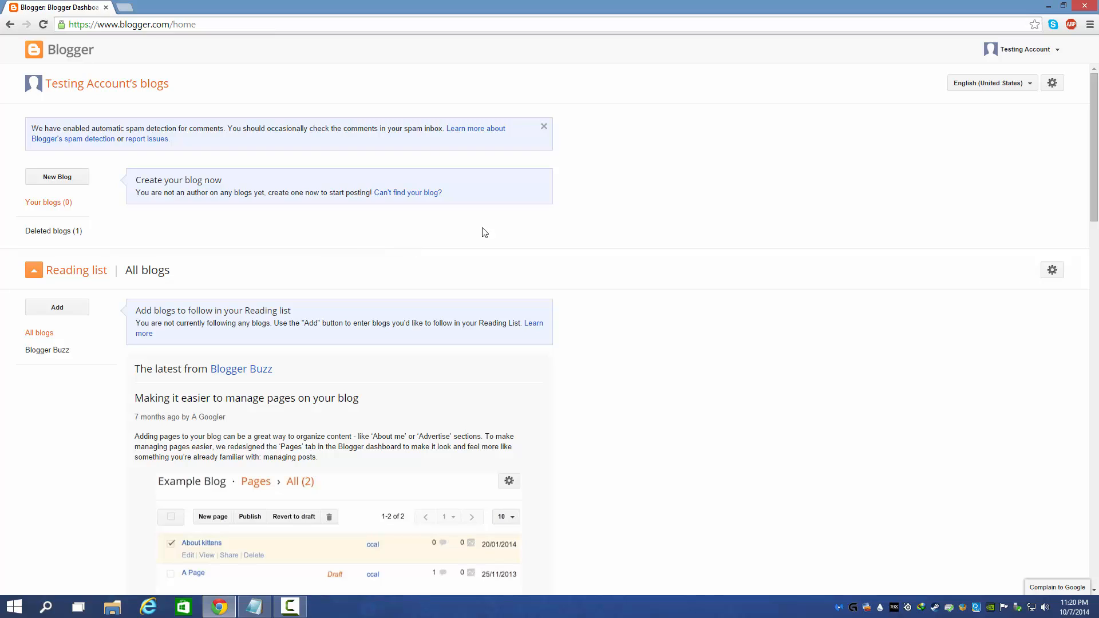
Show the Testing Account options menu from the top-right of the Blogger dashboard.
{"action": "left_click", "coordinate": [1025, 50]}
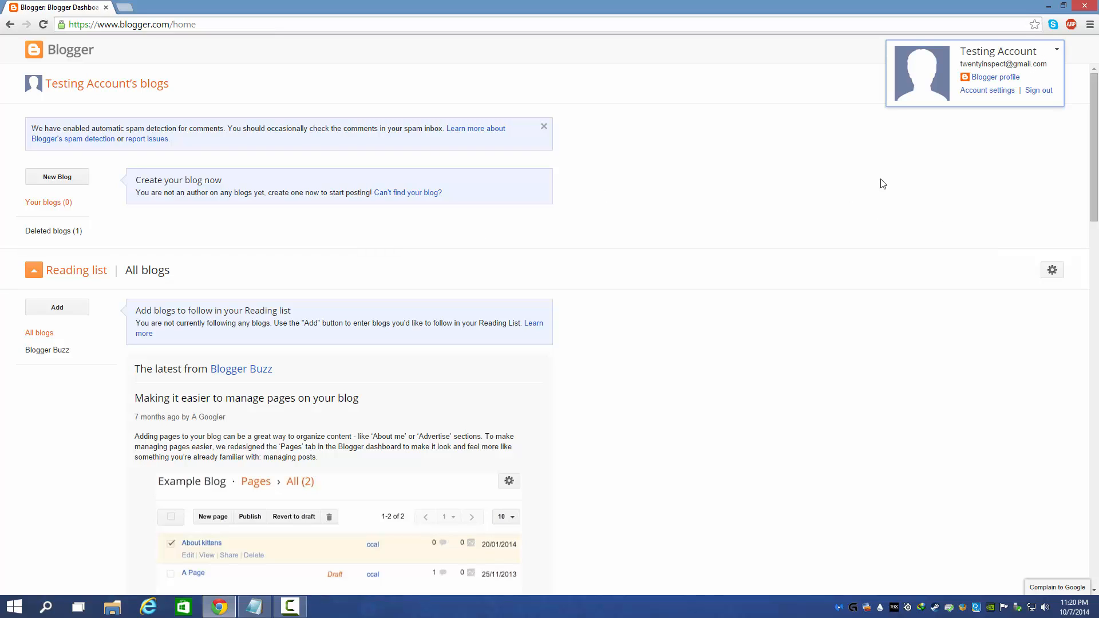
Go to the Blogger profile, start Edit Profile and reach the Google Account personal info settings.
{"action": "left_click", "coordinate": [996, 76]}
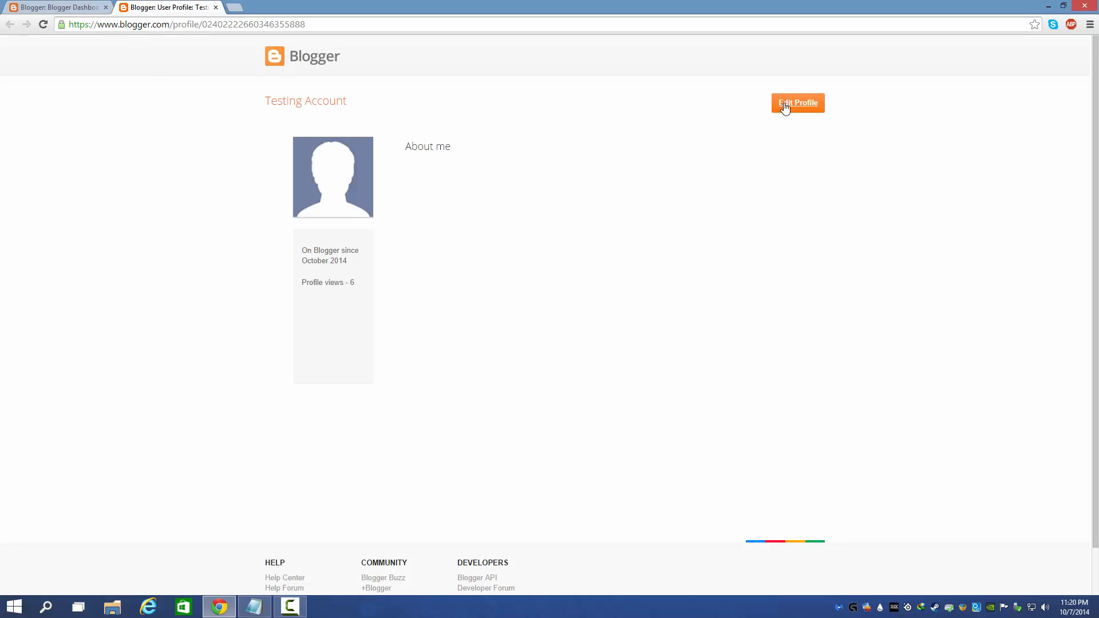
{"action": "left_click", "coordinate": [797, 103]}
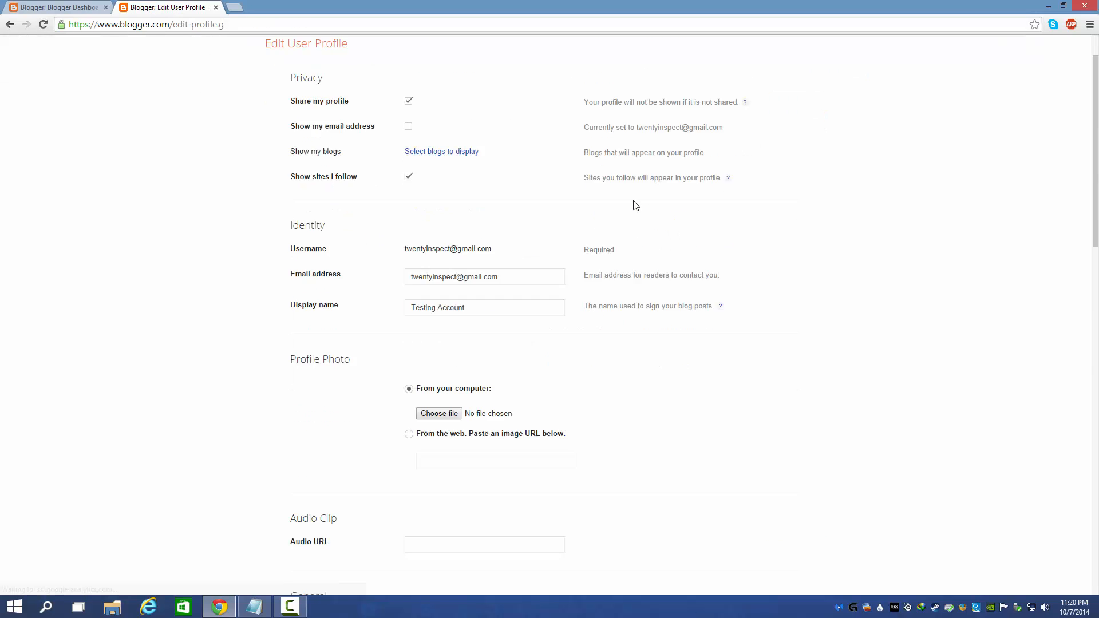
{"action": "scroll", "scroll_direction": "down", "scroll_amount": 3}
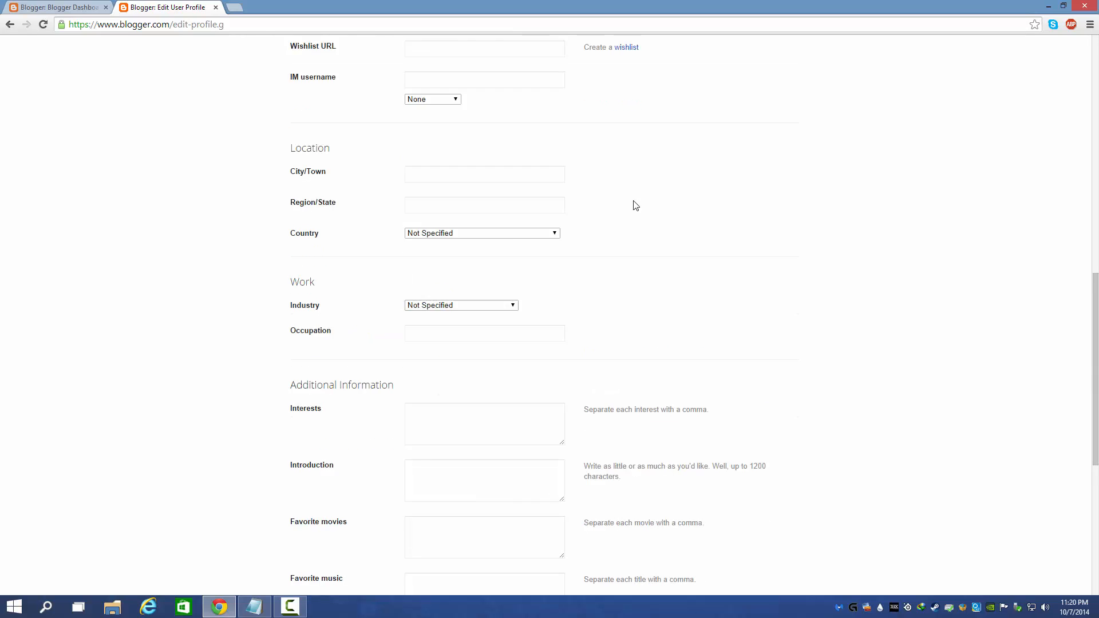
{"action": "left_click", "coordinate": [58, 7]}
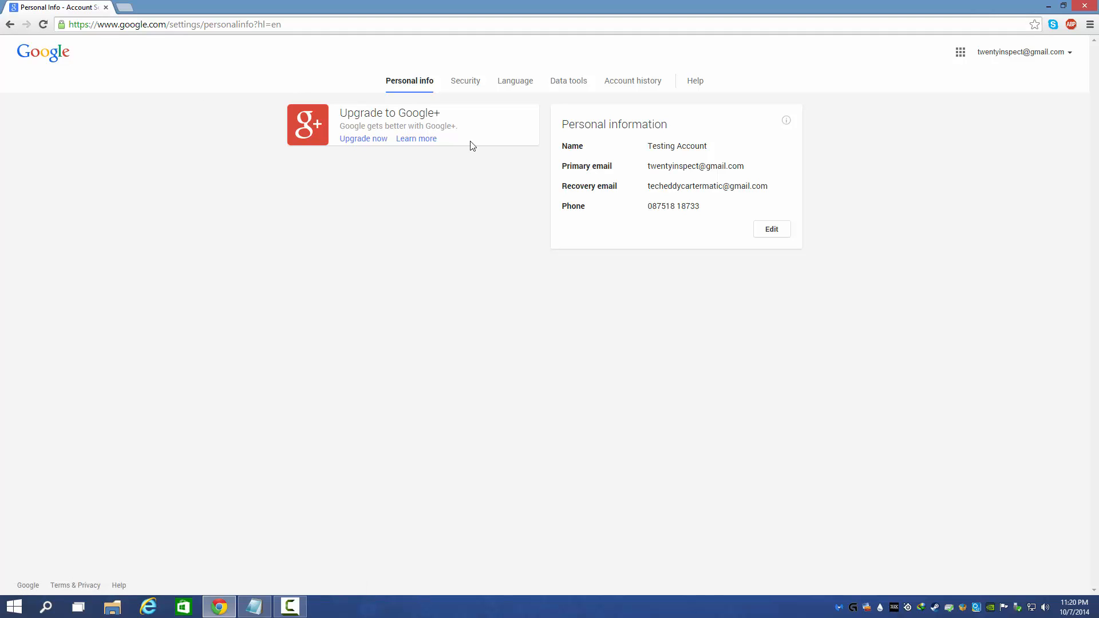
{"action": "mouse_move", "coordinate": [361, 172]}
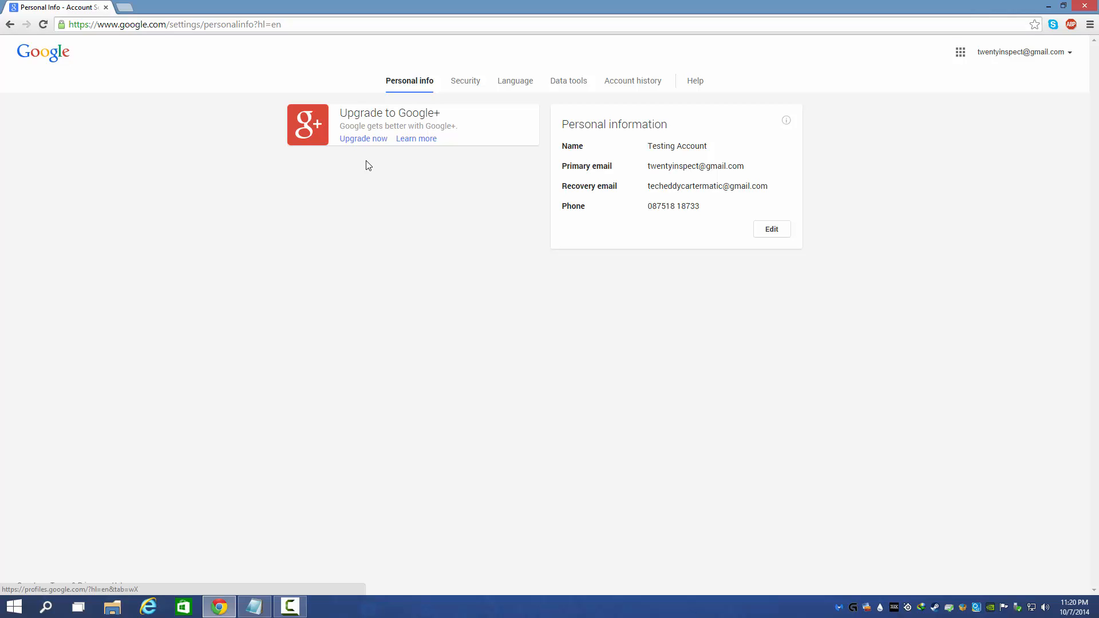
{"action": "mouse_move", "coordinate": [465, 136]}
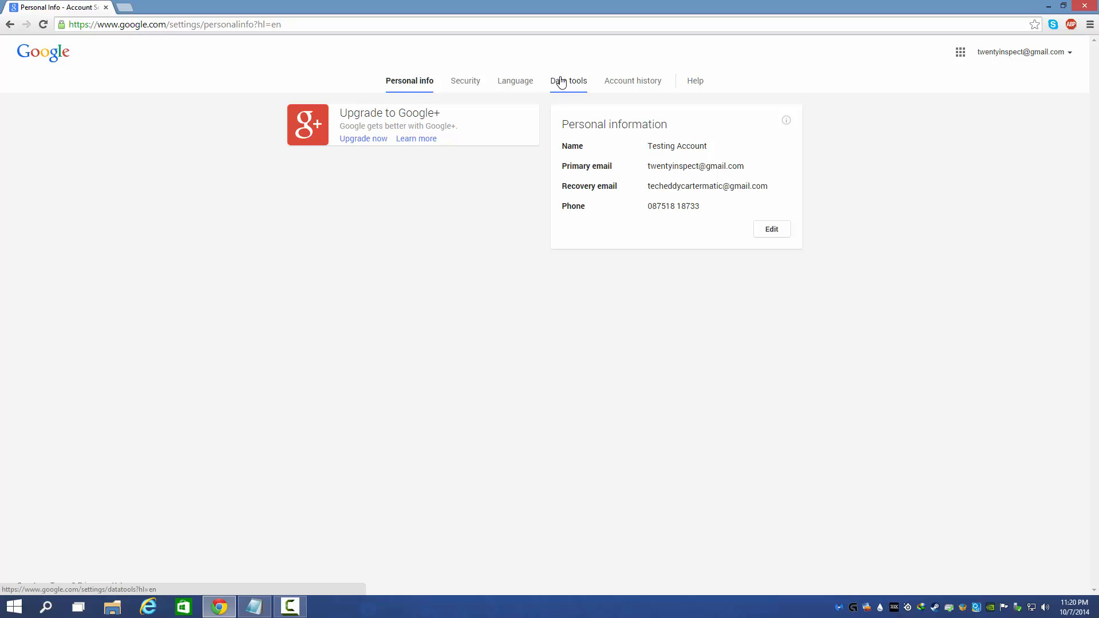
Show the Data tools page with storage usage and account management options.
{"action": "left_click", "coordinate": [568, 80]}
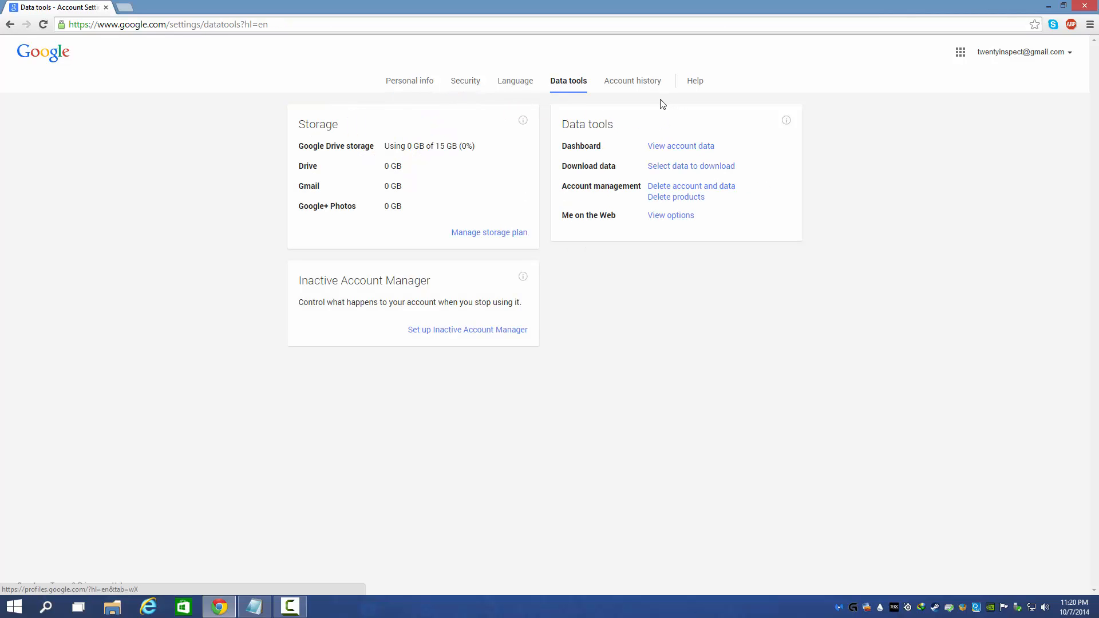
{"action": "mouse_move", "coordinate": [443, 147]}
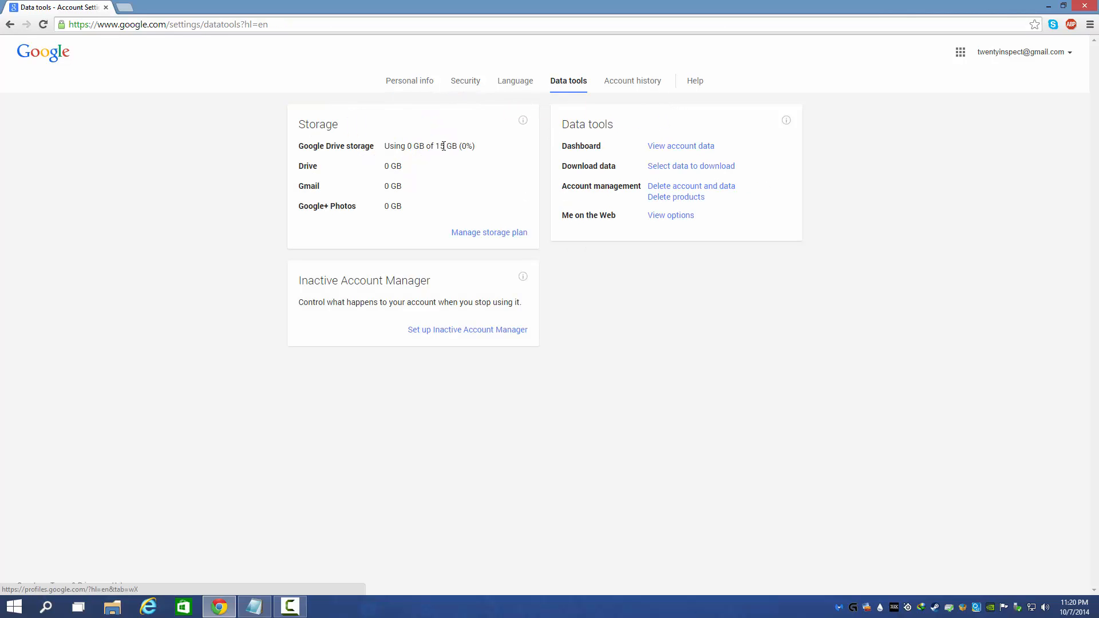
{"action": "mouse_move", "coordinate": [660, 200]}
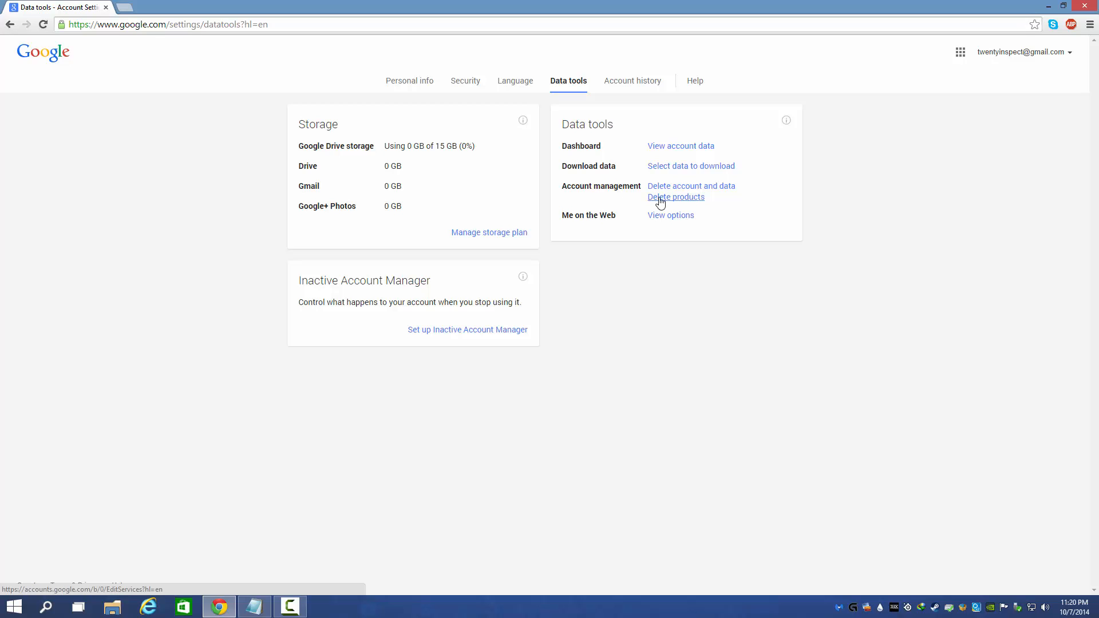
Start Delete account and data, tick Blogger, ready the password and tick both deletion and financial-charges acknowledgements.
{"action": "left_click", "coordinate": [675, 197]}
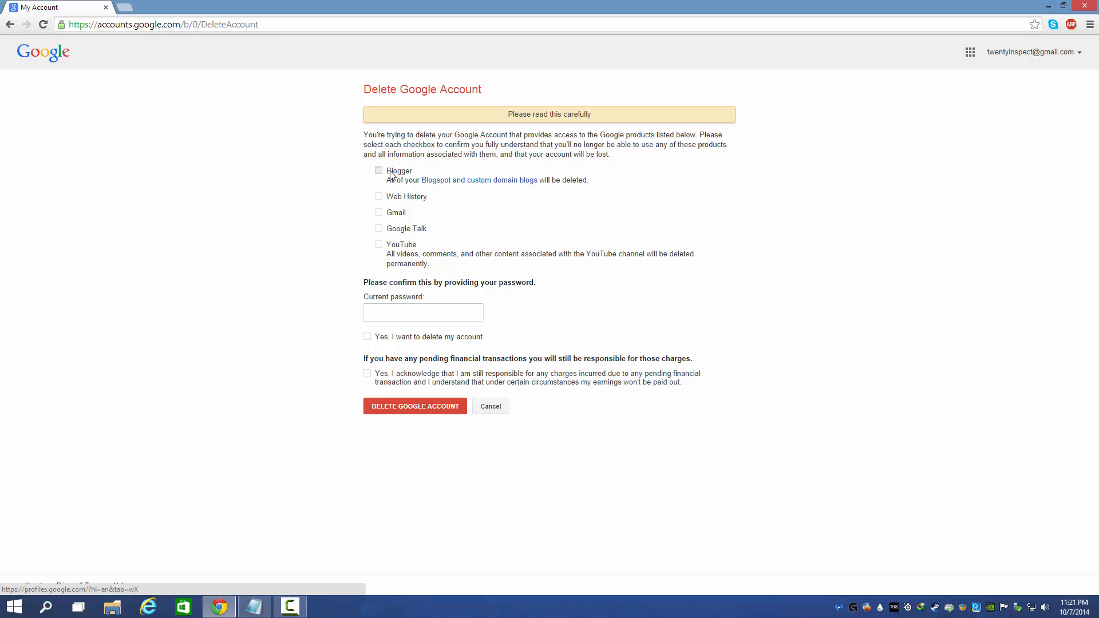
{"action": "left_click", "coordinate": [378, 197]}
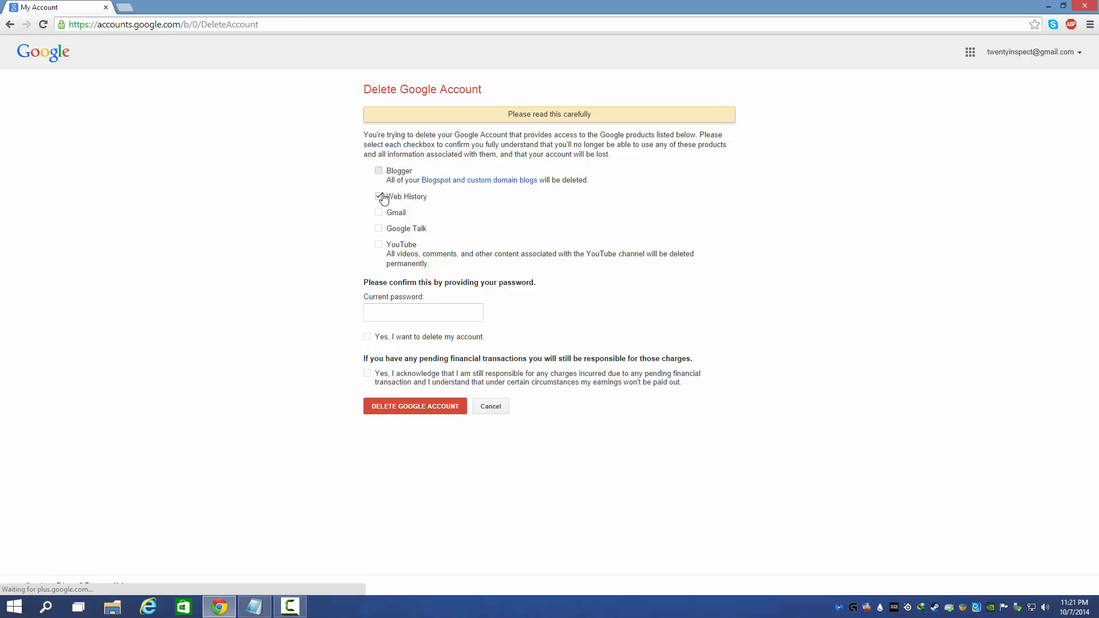
{"action": "left_click", "coordinate": [378, 171]}
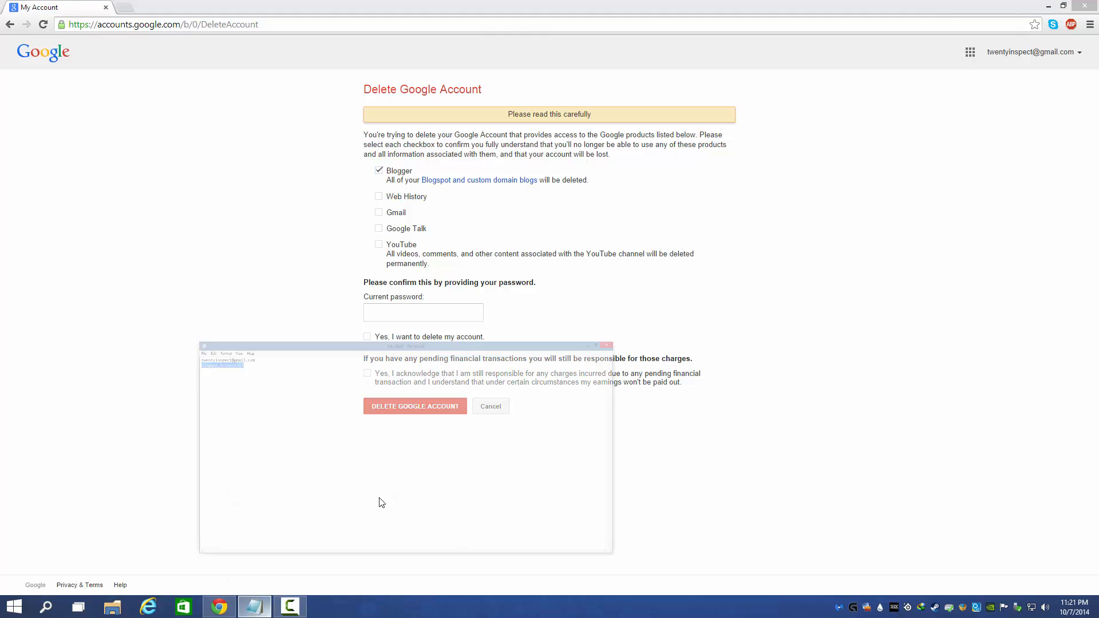
{"action": "left_click", "coordinate": [423, 311]}
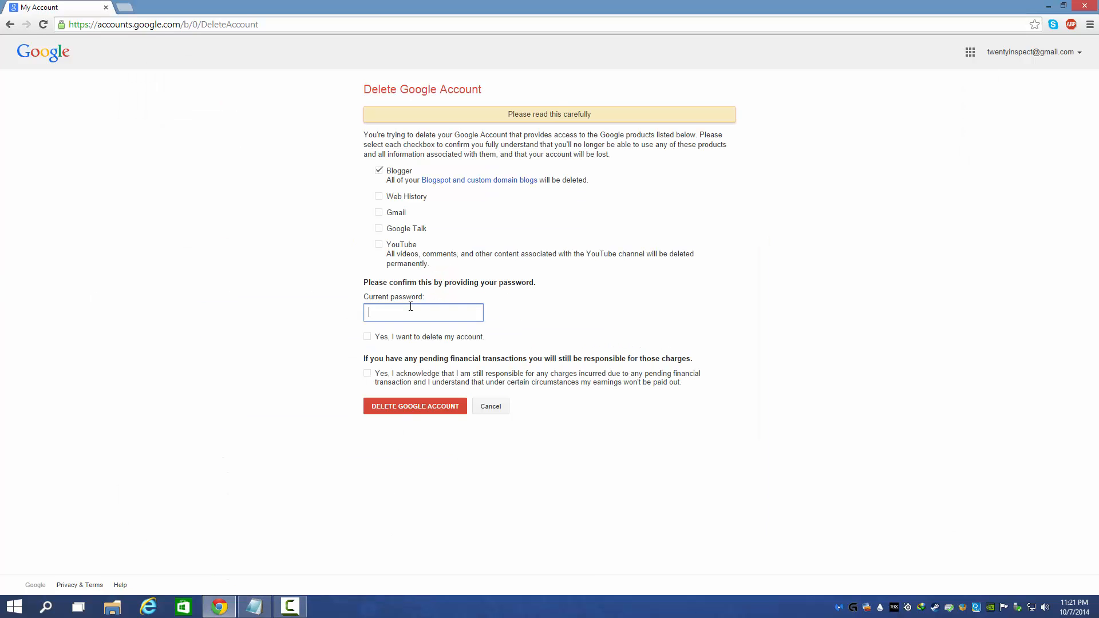
{"action": "left_click", "coordinate": [369, 373]}
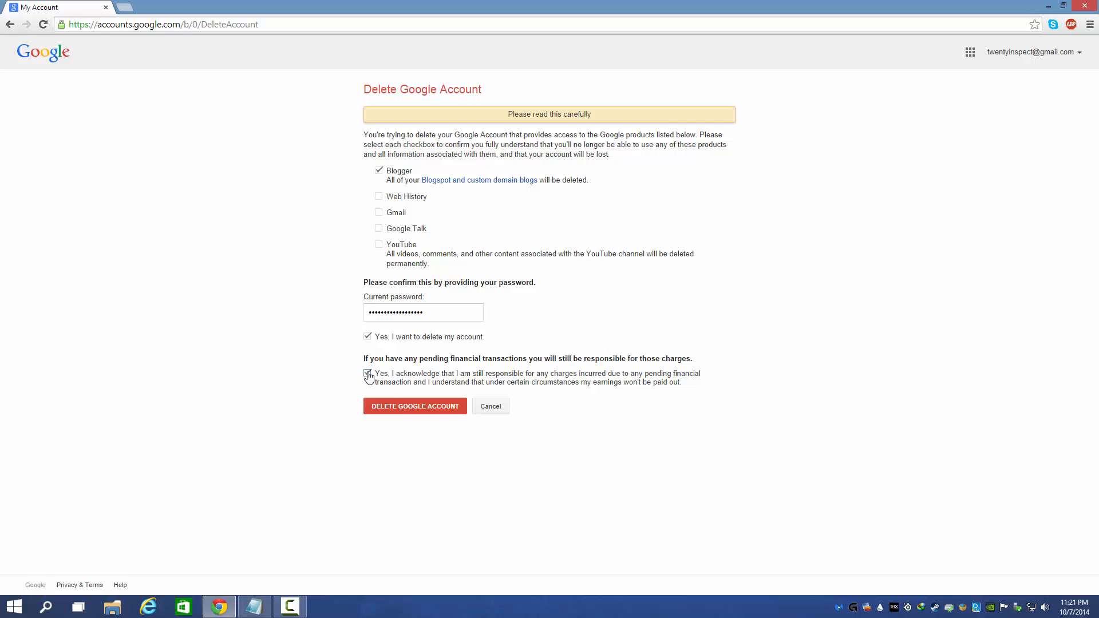
{"action": "left_click", "coordinate": [415, 405]}
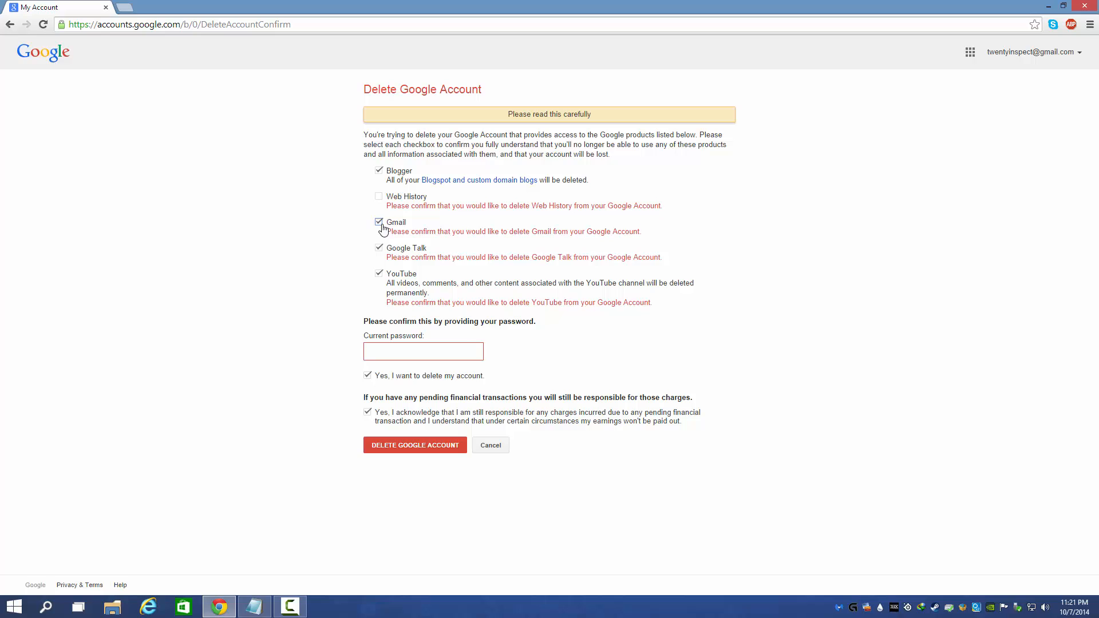
Tick Web History too and submit Delete Google Account, reaching the Account Deleted page.
{"action": "left_click", "coordinate": [377, 197]}
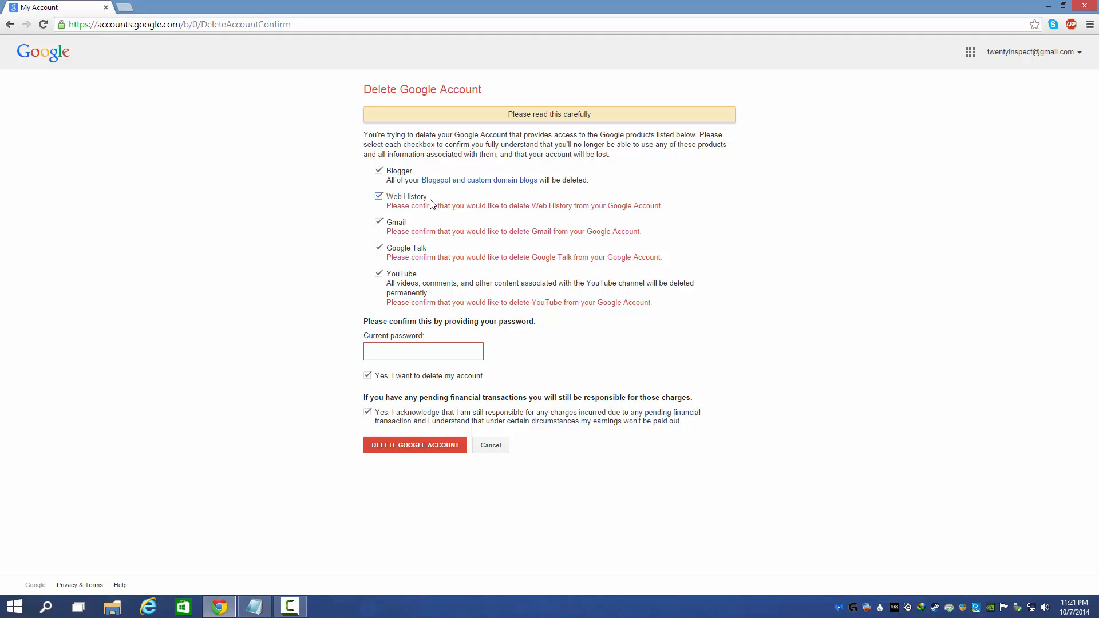
{"action": "mouse_move", "coordinate": [448, 311]}
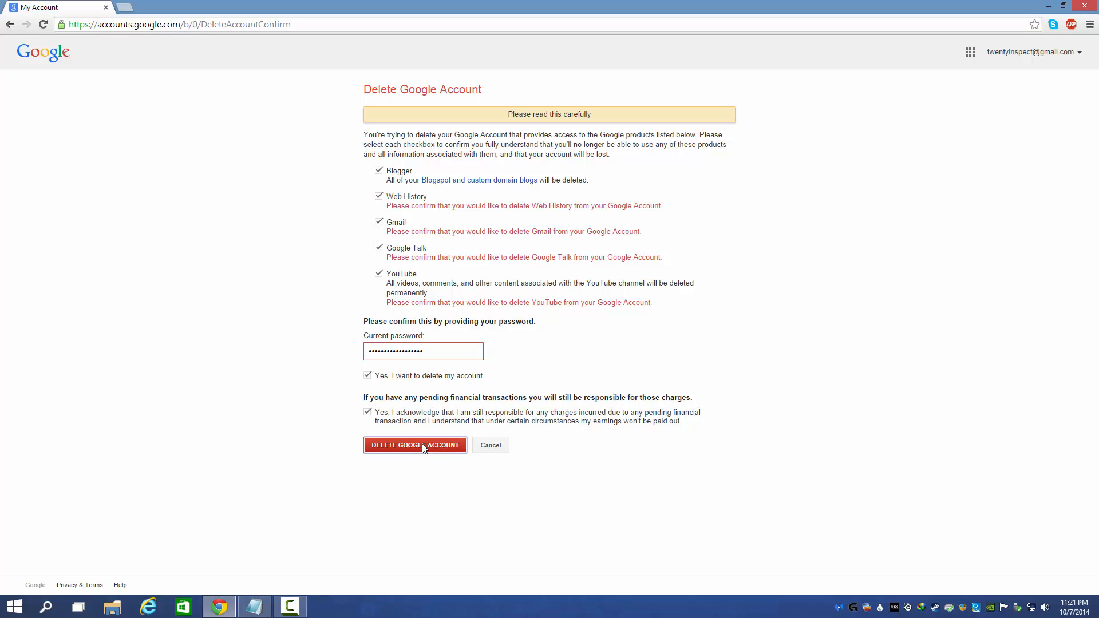
{"action": "left_click", "coordinate": [414, 445]}
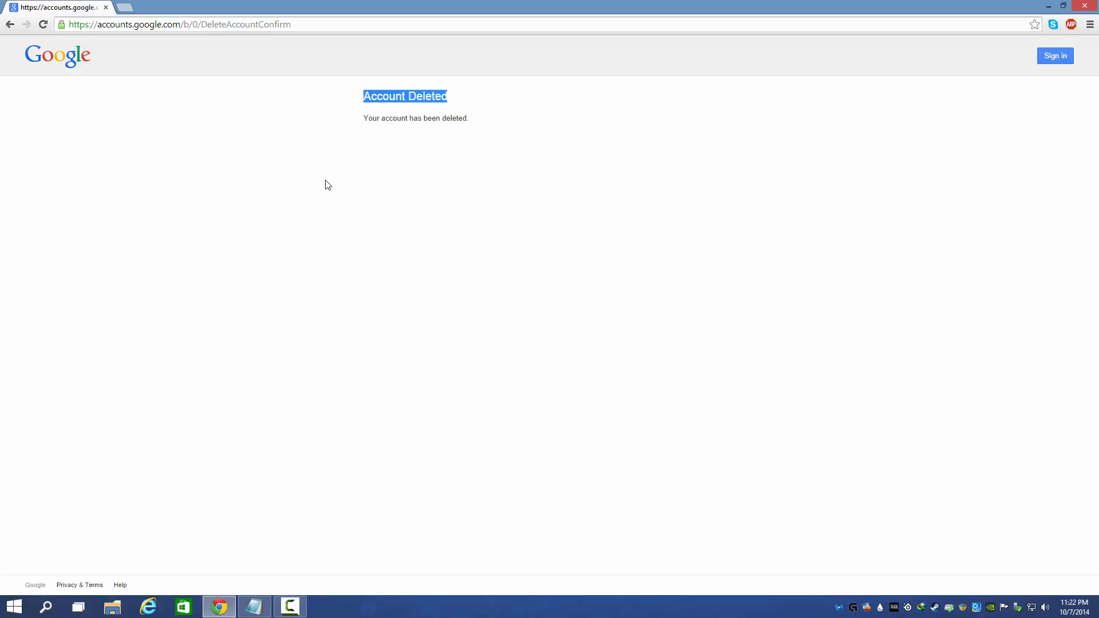
Enter google.com in the address bar to reach the Google sign-in page.
{"action": "left_click", "coordinate": [172, 25]}
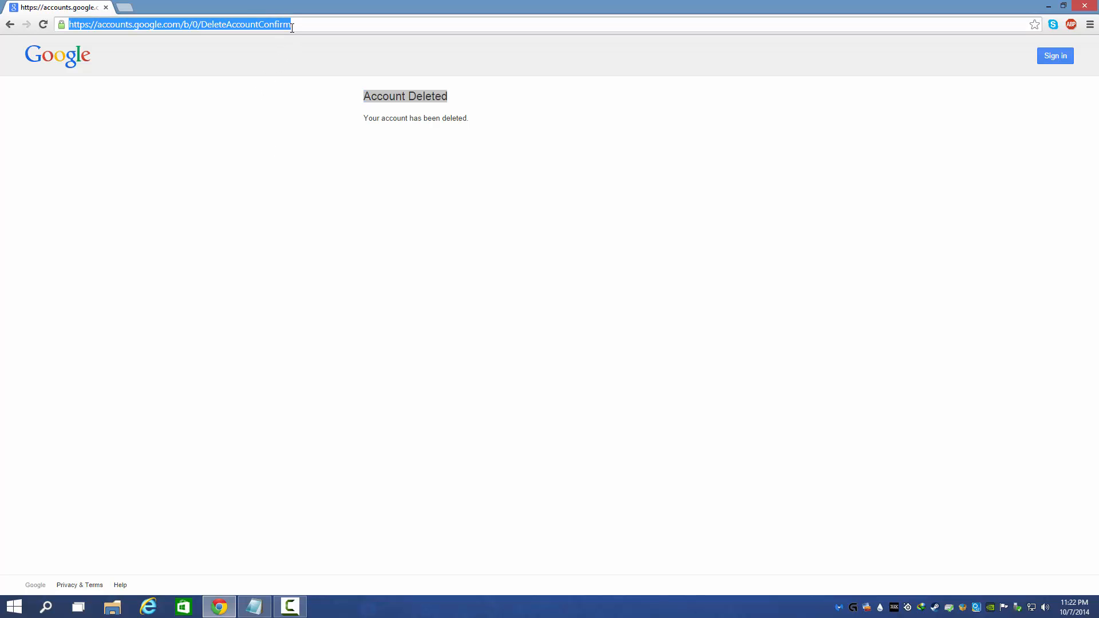
{"action": "type", "text": "google.com"}
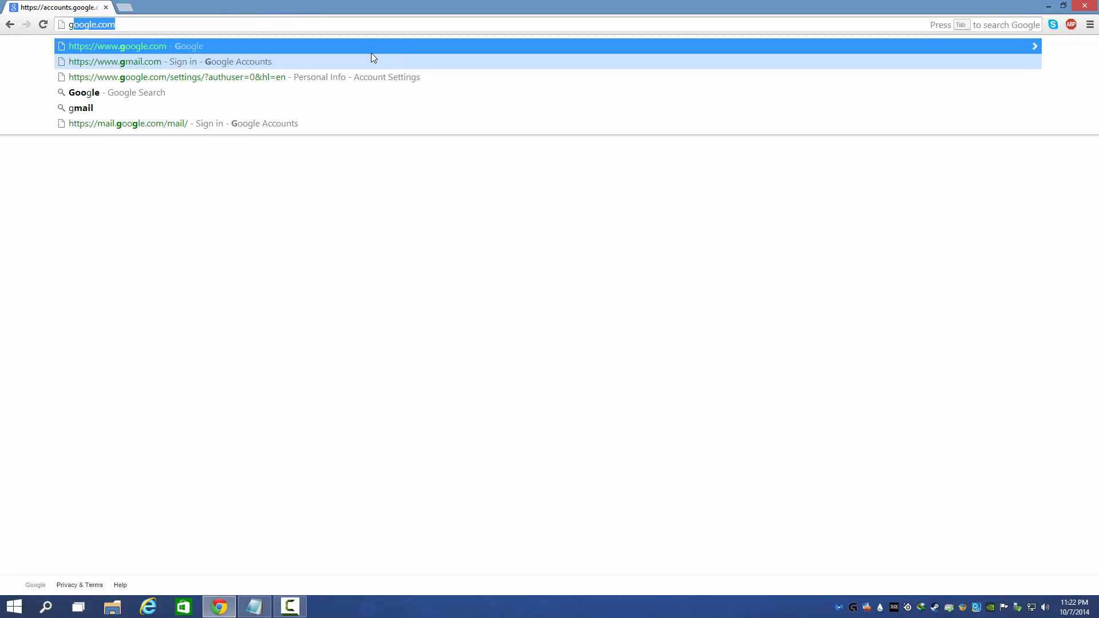
{"action": "mouse_move", "coordinate": [308, 81]}
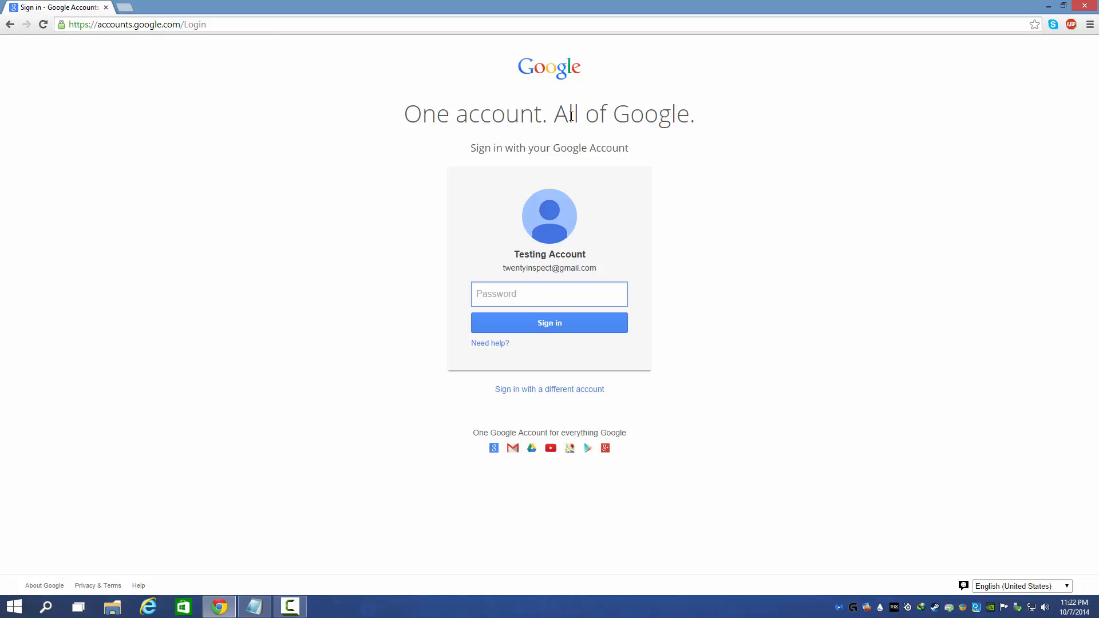
{"action": "left_click", "coordinate": [550, 294]}
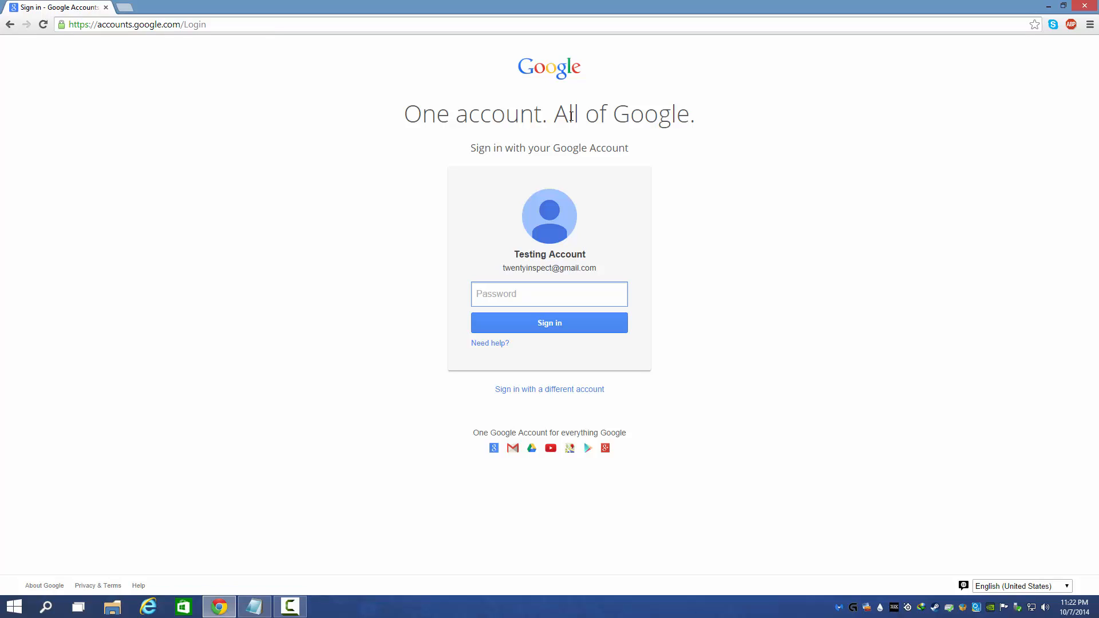
{"action": "left_click", "coordinate": [549, 294]}
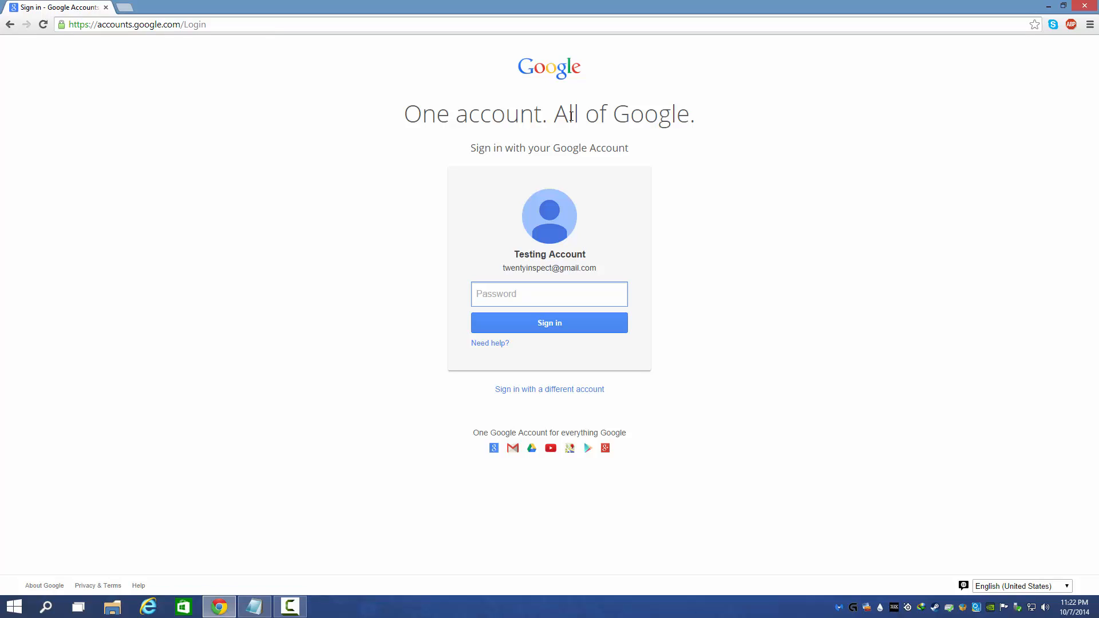
{"action": "left_click", "coordinate": [550, 294]}
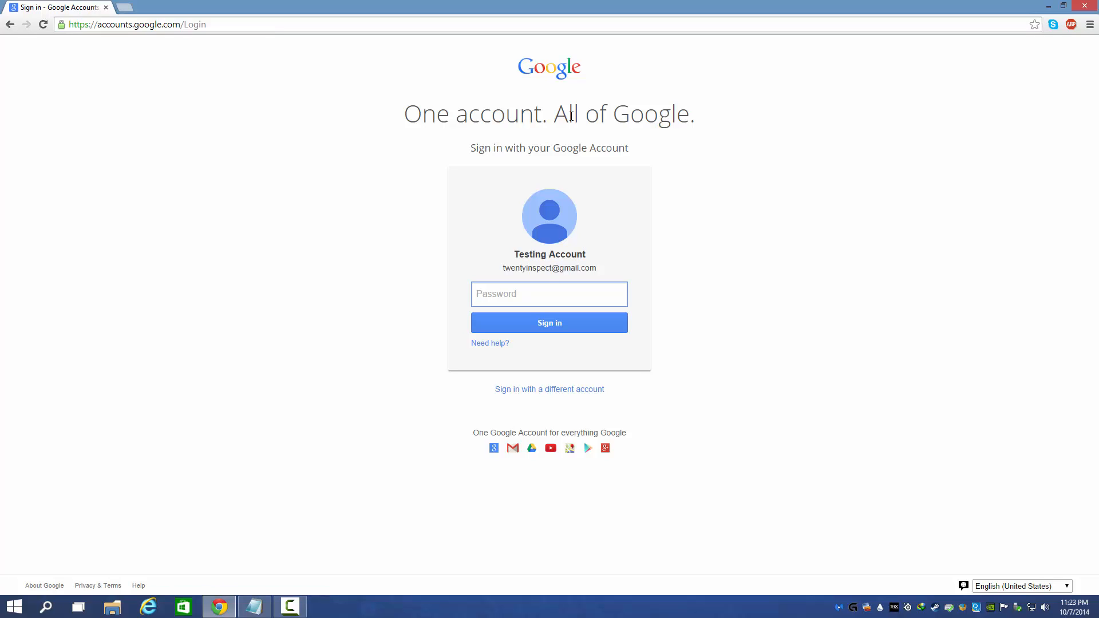
{"action": "mouse_move", "coordinate": [350, 501]}
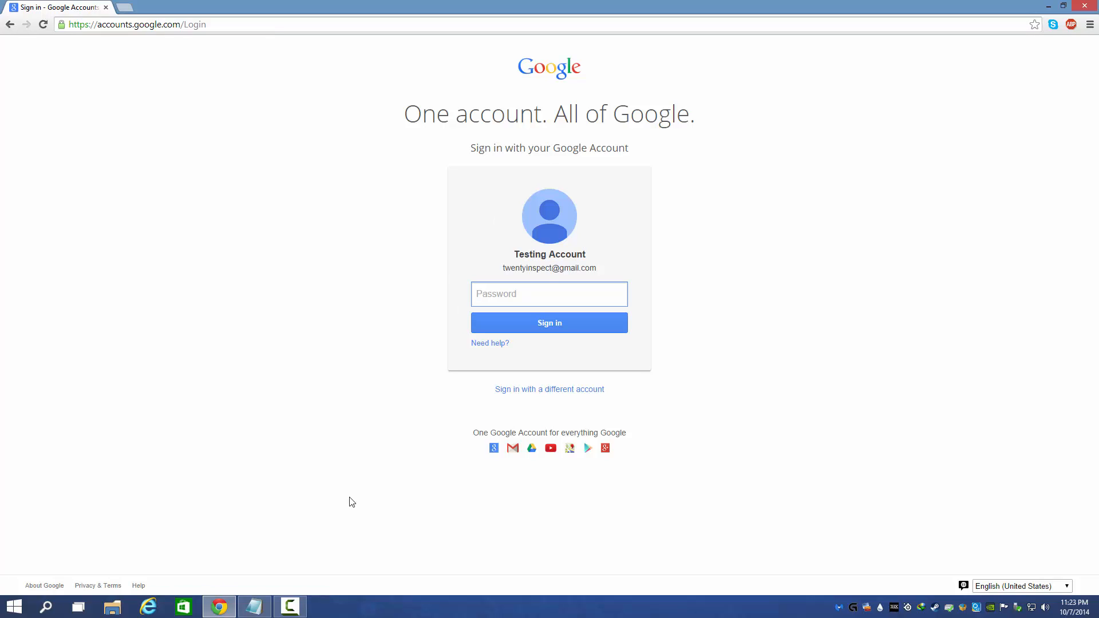
{"action": "mouse_move", "coordinate": [334, 566]}
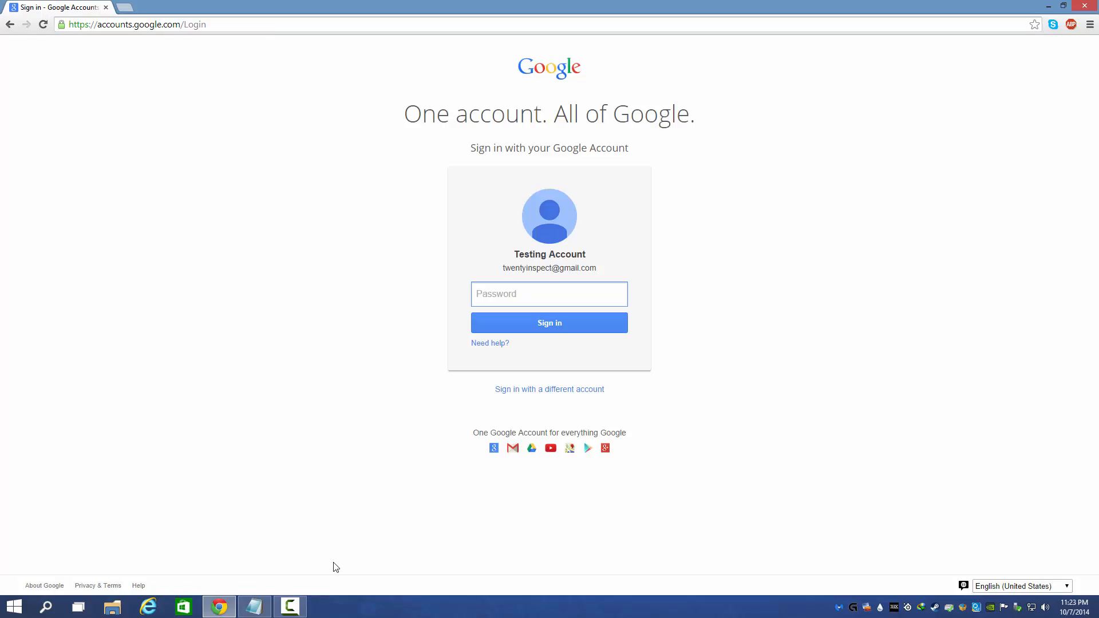
{"action": "left_click", "coordinate": [549, 295]}
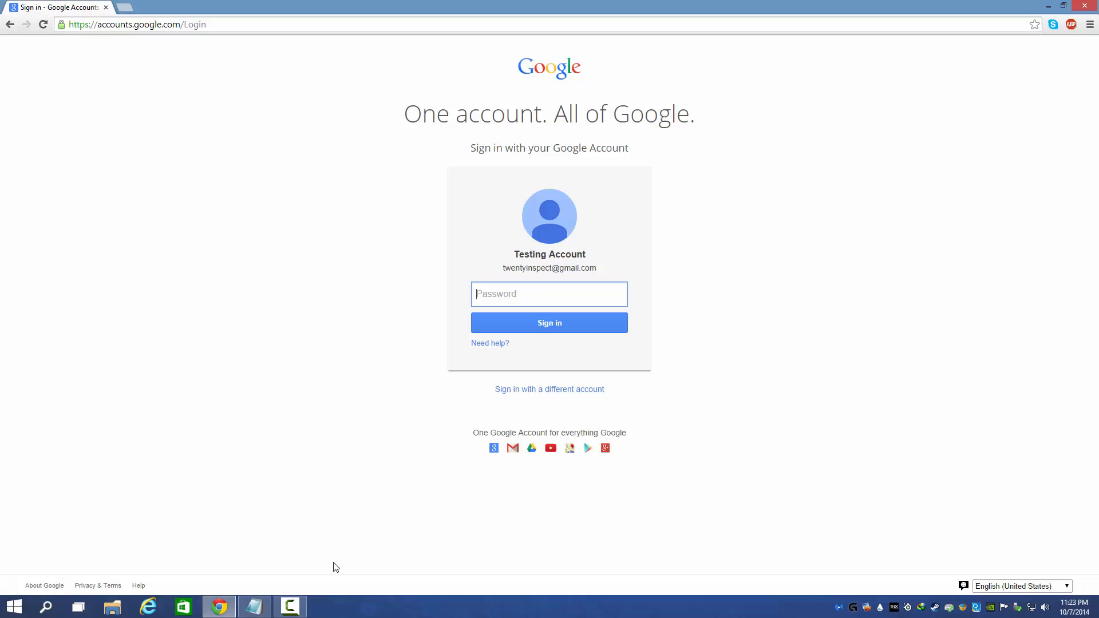